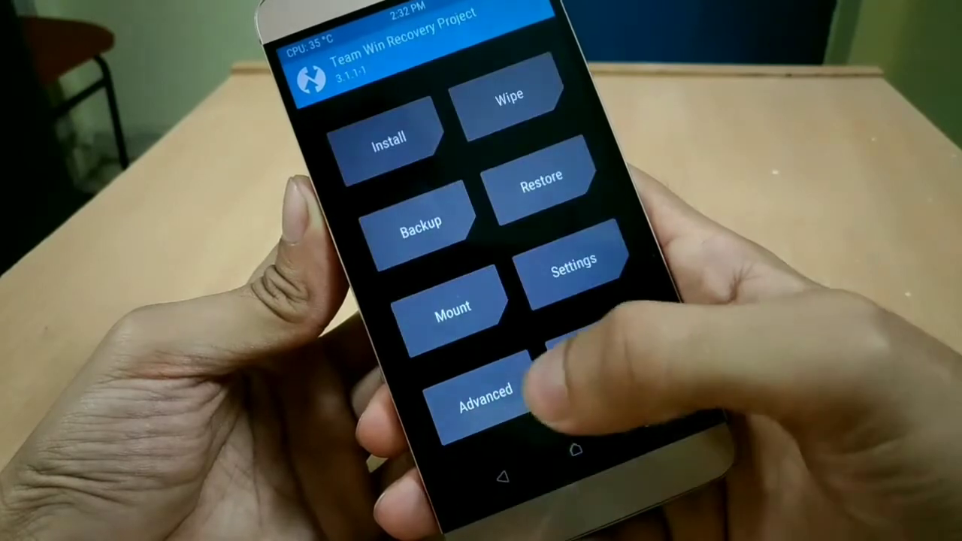
Step: Add DOT-N-v1.1-20171211-s2-OFFICIAL.zip from /sdcard to the TWRP install queue
click(508, 93)
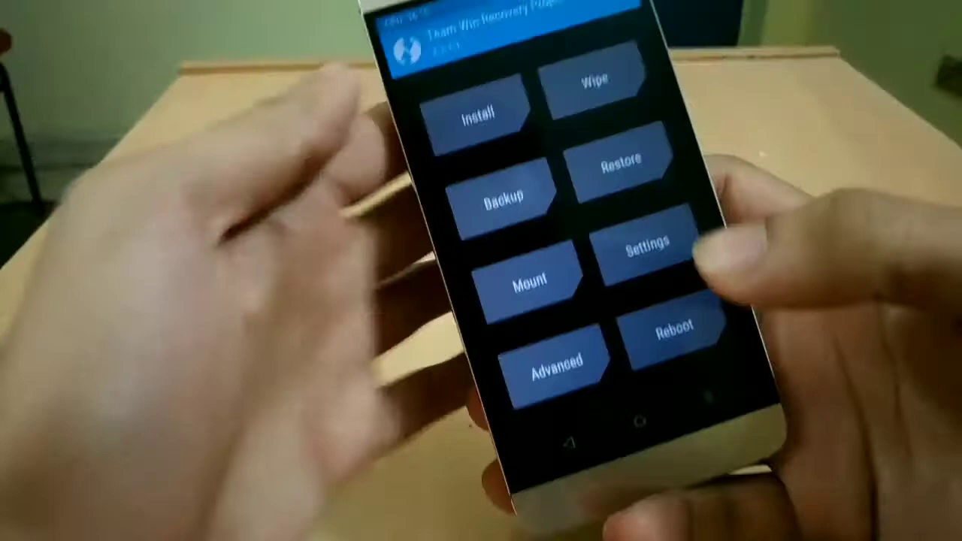
click(472, 113)
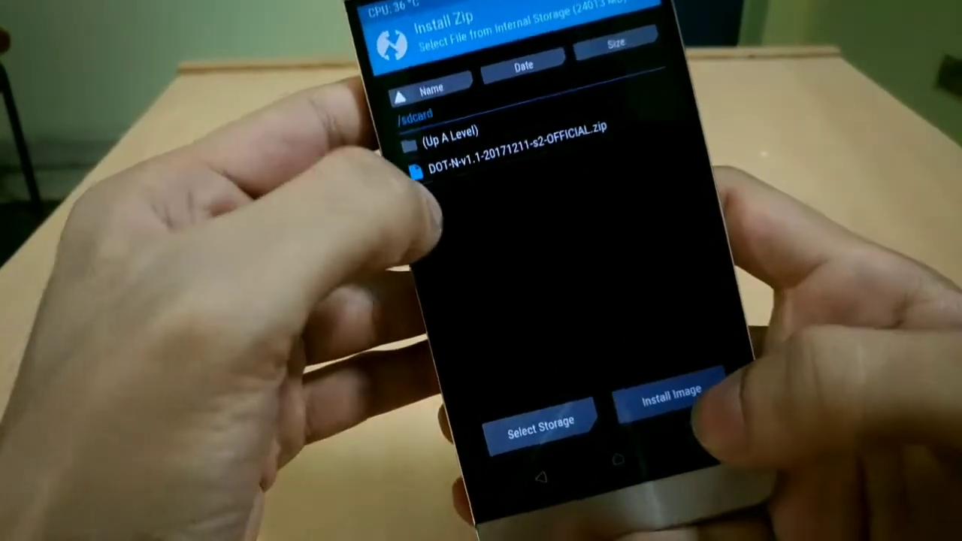
click(518, 164)
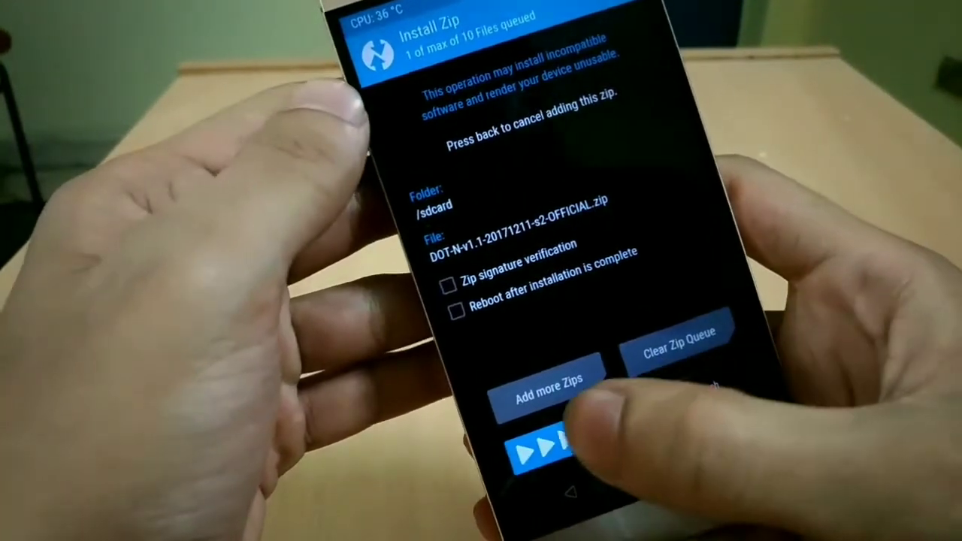